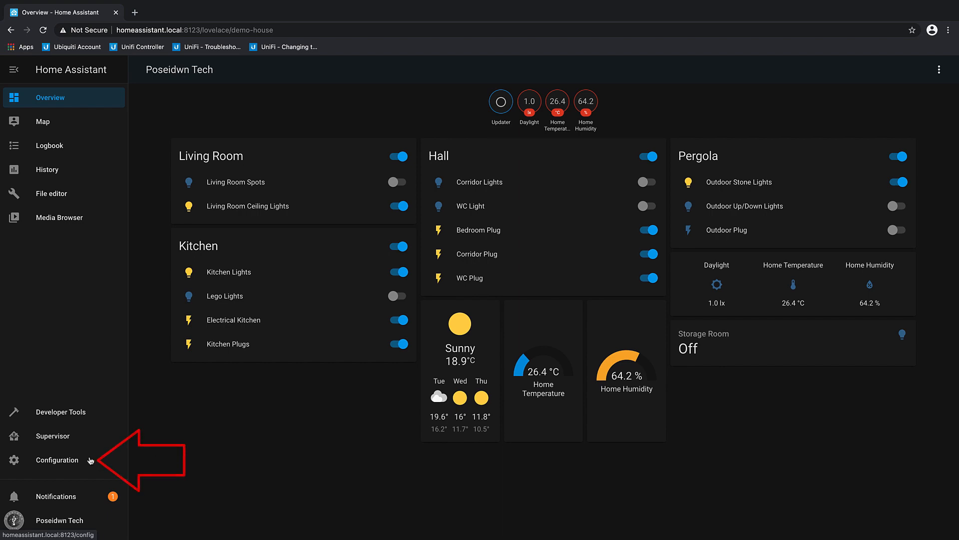
Step: Show the Info page listing Home Assistant version 2021.1.1 and system health
click(56, 460)
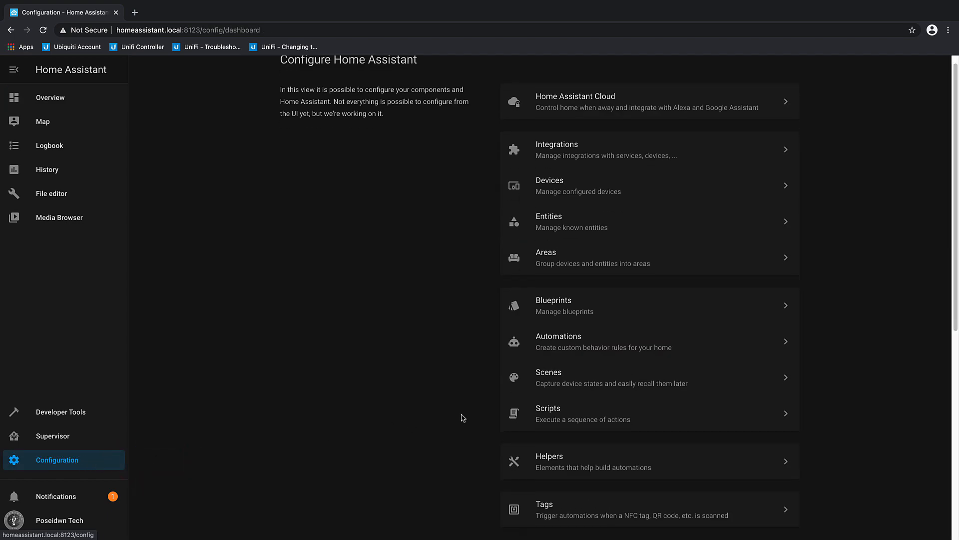
scroll(down, 3)
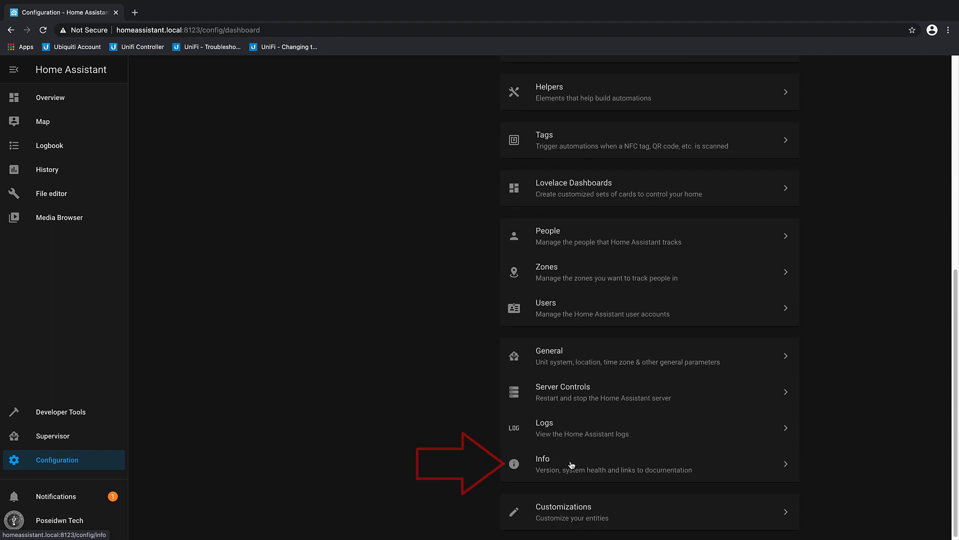
click(543, 464)
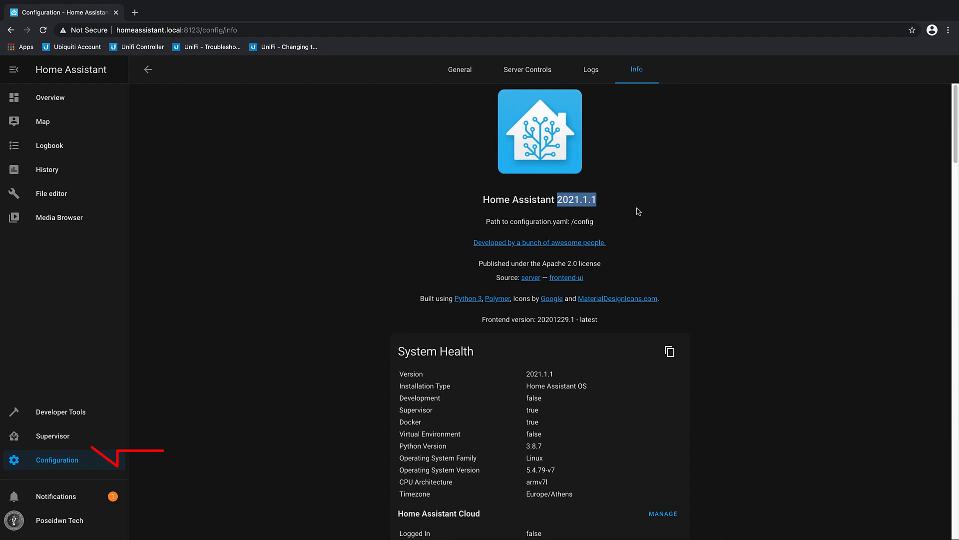
Step: Reach the Supervisor host system details and begin changing the IP address
click(53, 436)
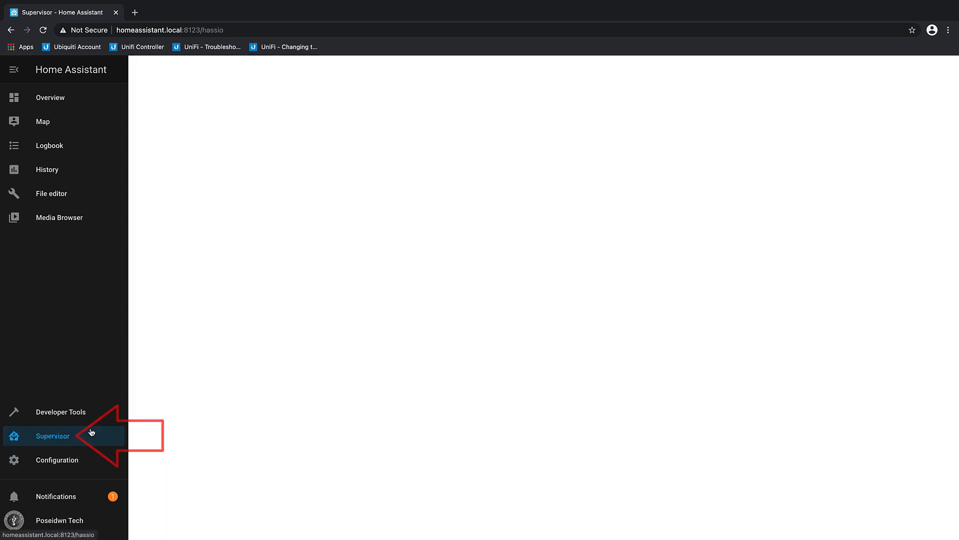
click(53, 436)
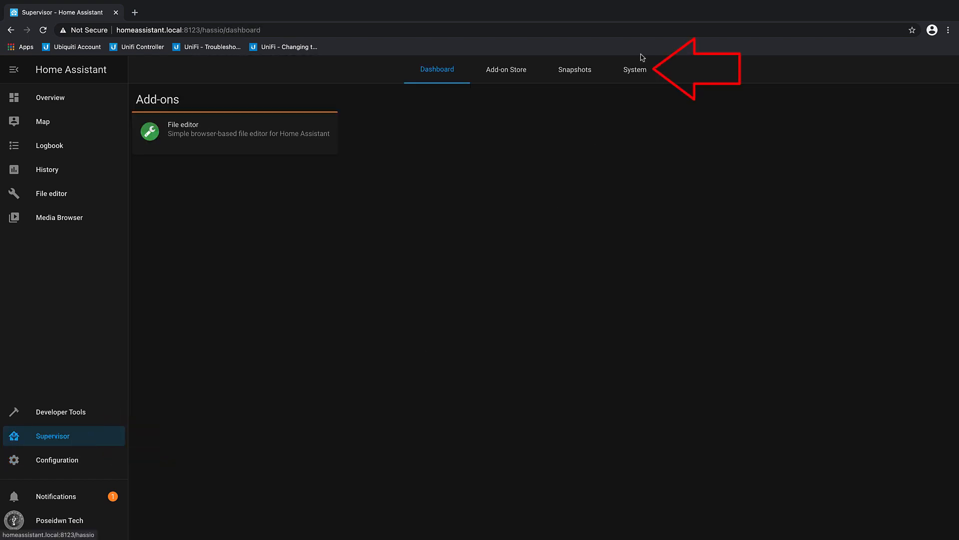
click(635, 69)
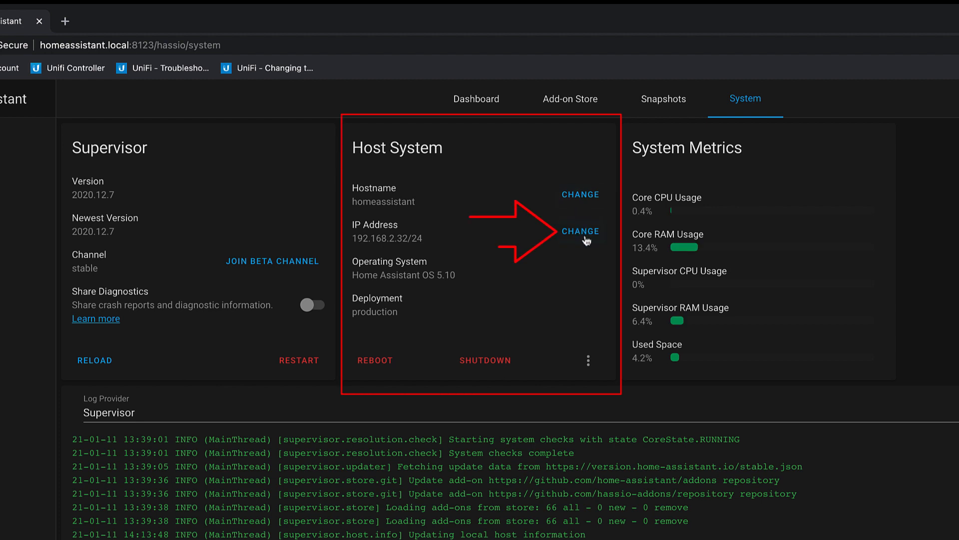
mouse_move(580, 231)
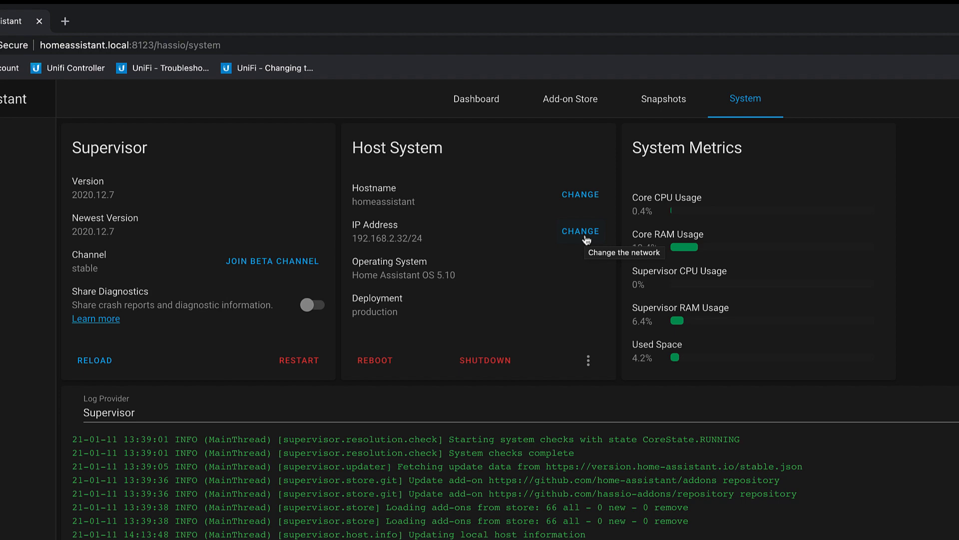
click(580, 231)
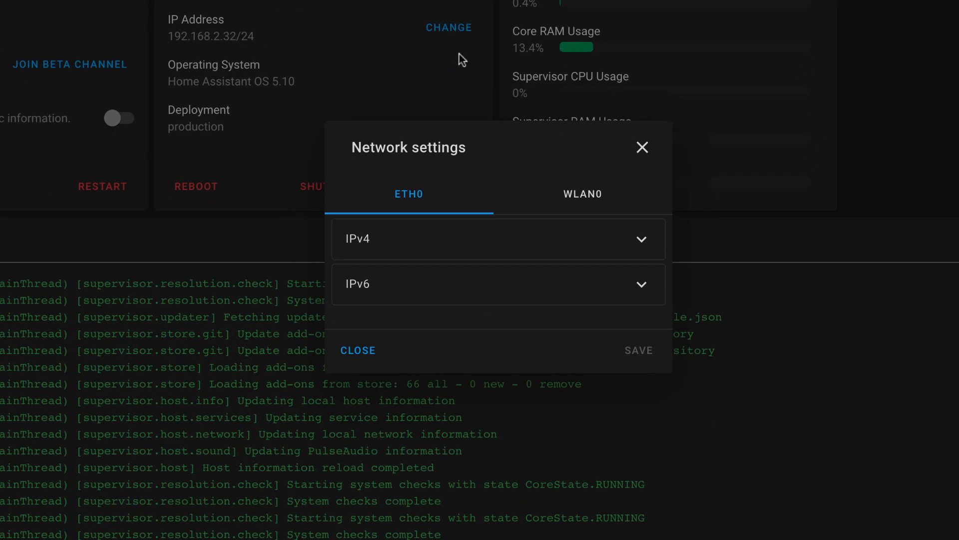
Step: Set IPv4 to static 192.168.2.188/24, gateway 192.168.2.1, DNS 8.8.8.8 and save
click(498, 239)
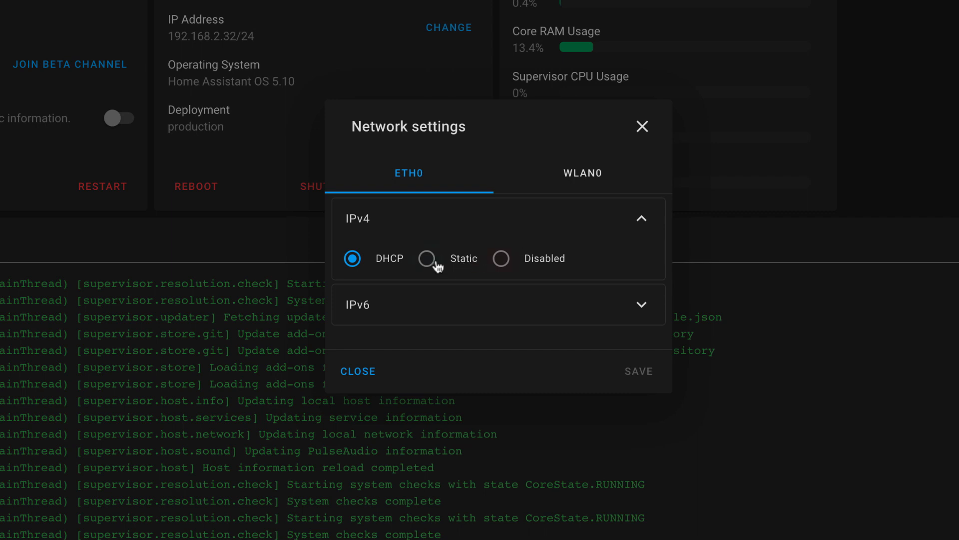
click(427, 258)
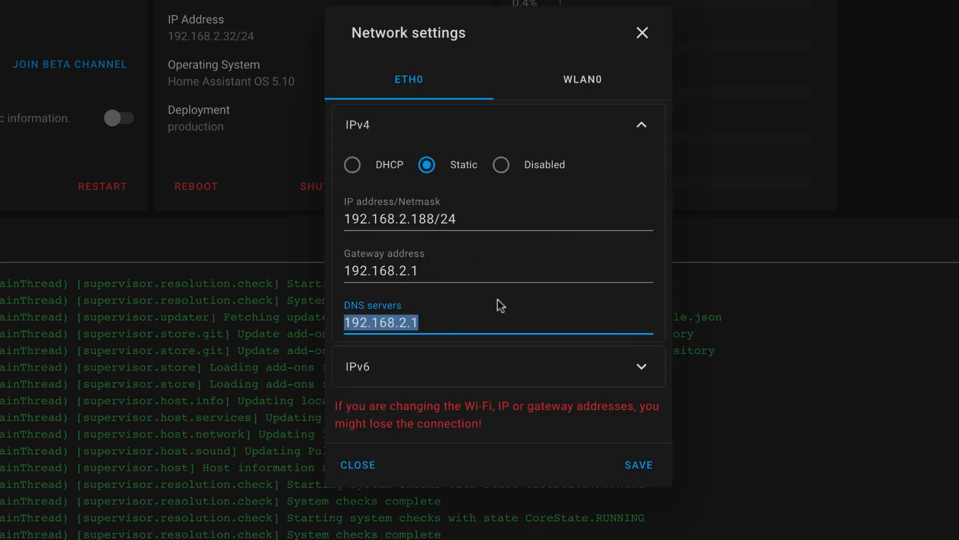
text(8.8.8.8)
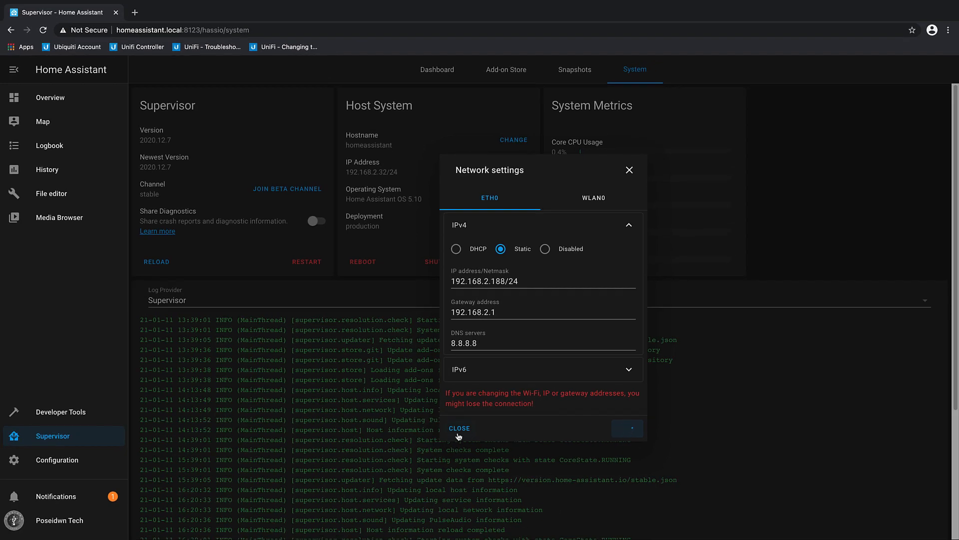
click(460, 428)
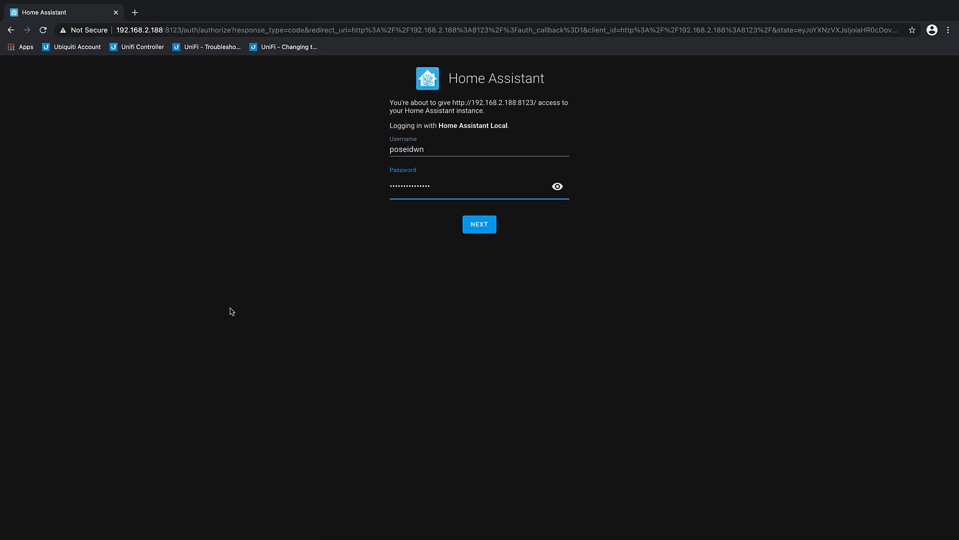
Step: Log in to Home Assistant at its new address 192.168.2.188:8123
click(479, 224)
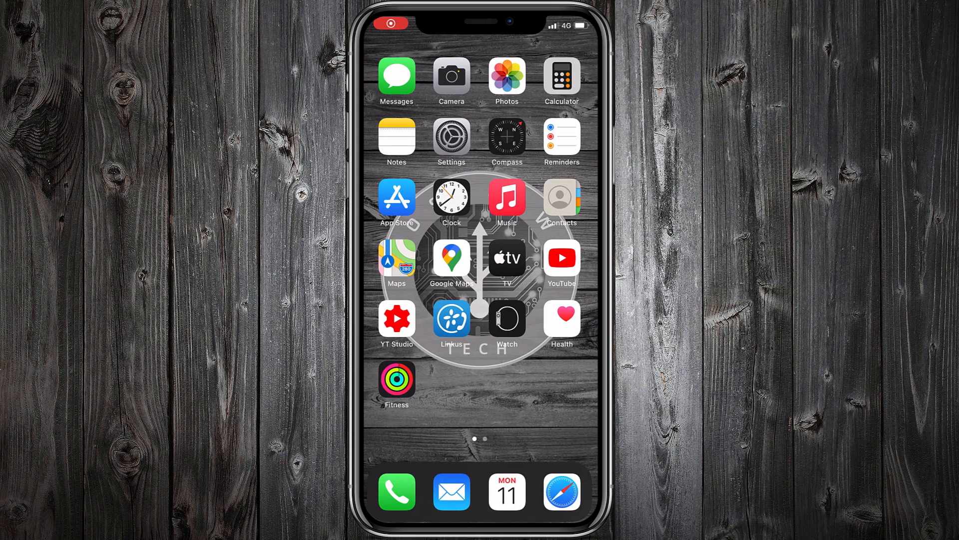
Step: Check in iOS Settings that Wi-Fi is not connected and 4G is active
click(450, 137)
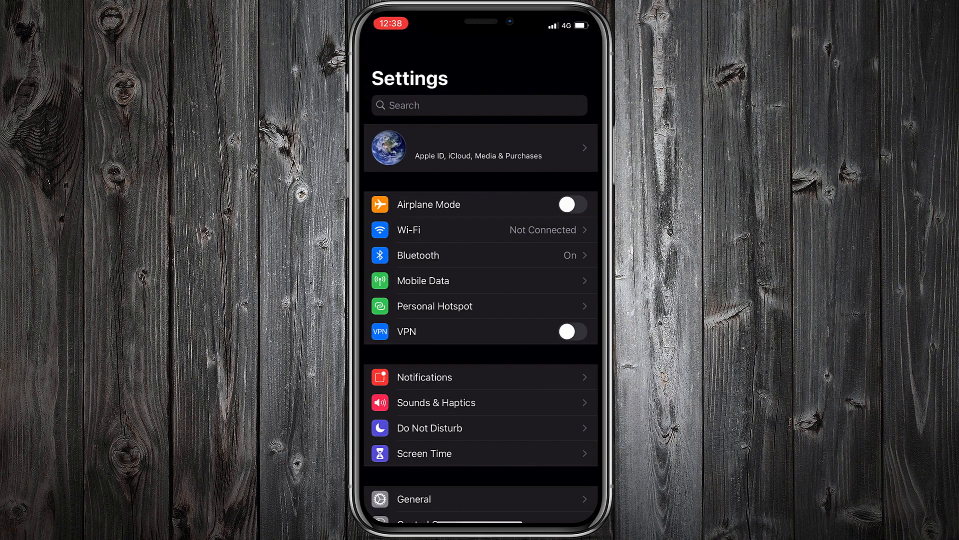
click(572, 331)
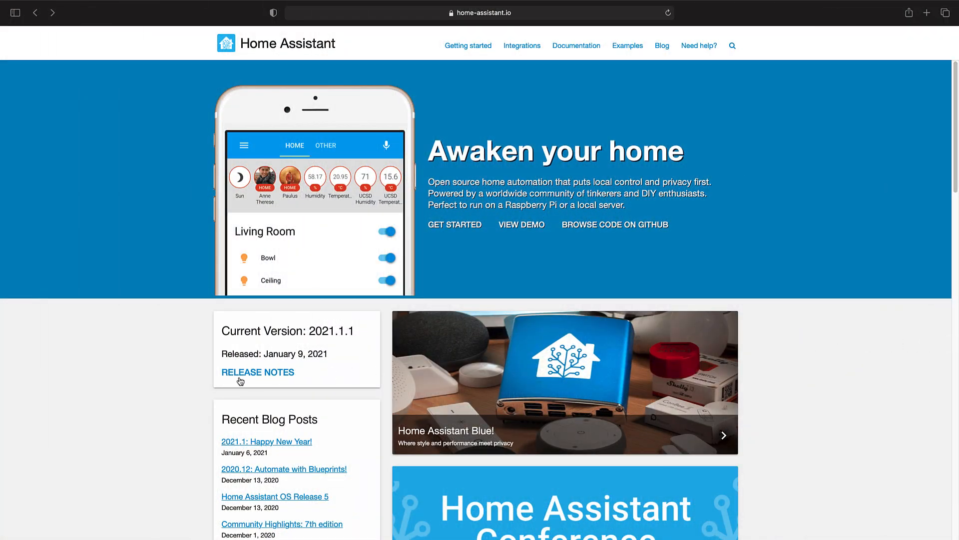
Step: Browse from the Home Assistant Cloud page to nabucasa.com and review the 31-day trial offer
scroll(down, 3)
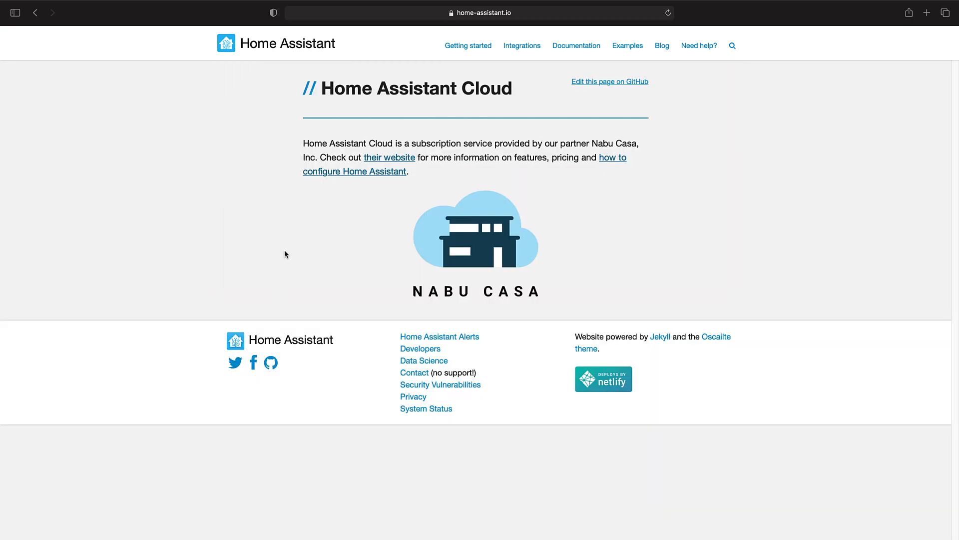
mouse_move(292, 234)
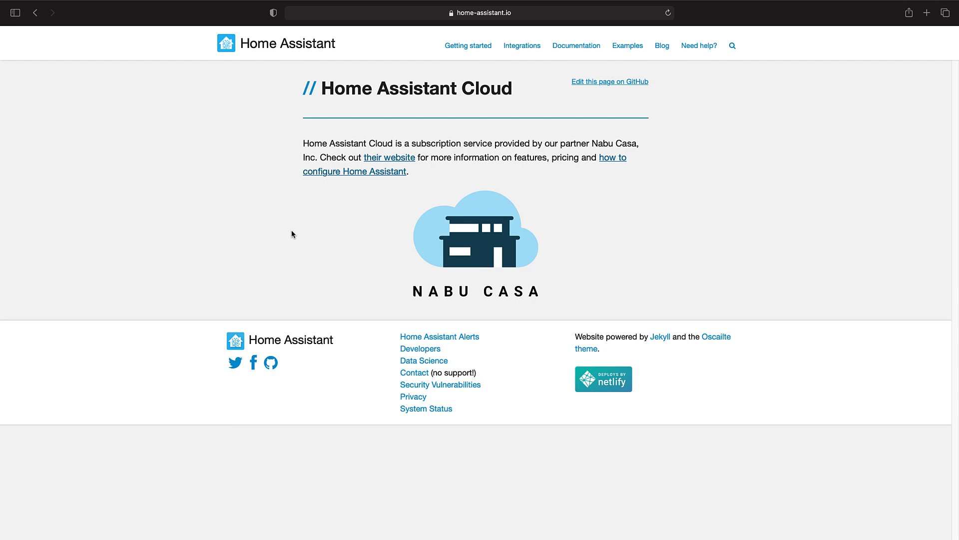
mouse_move(450, 245)
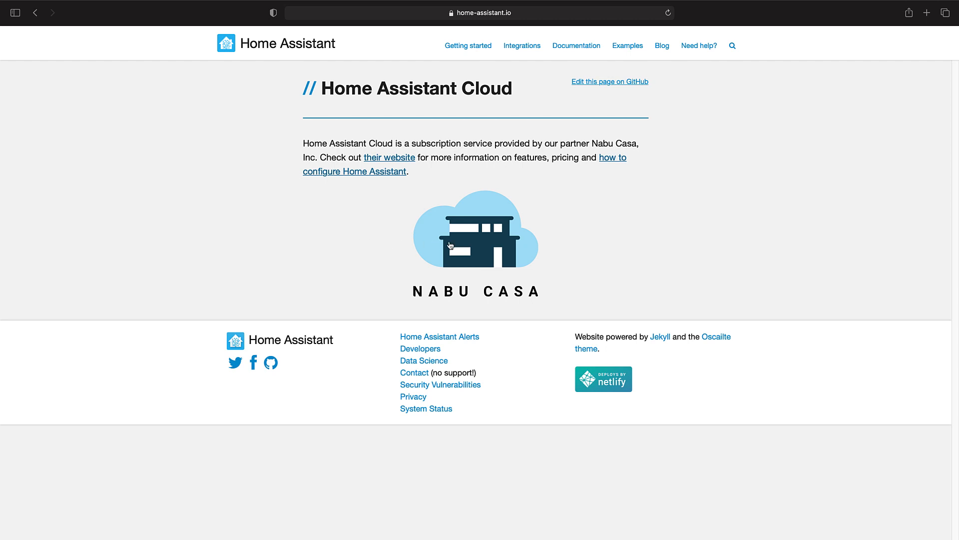
click(389, 157)
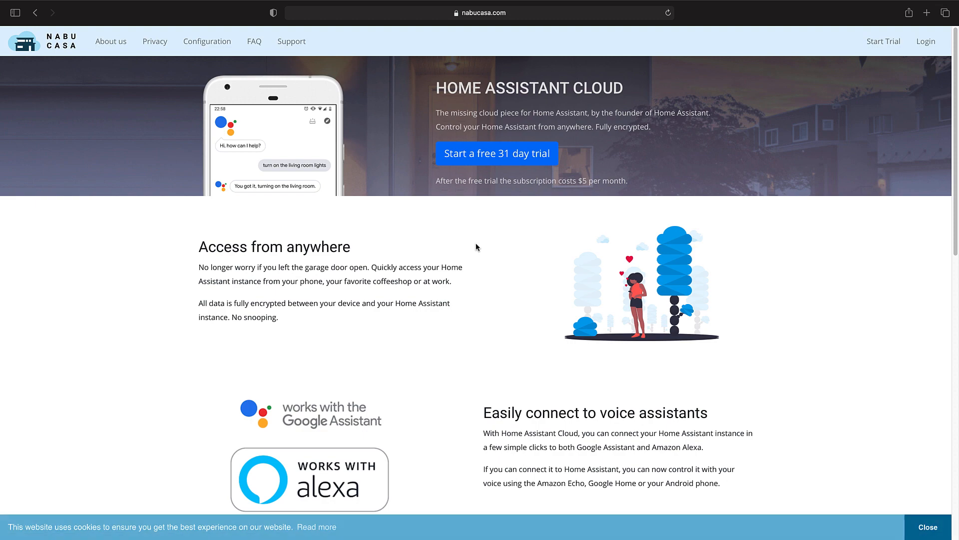
scroll(down, 3)
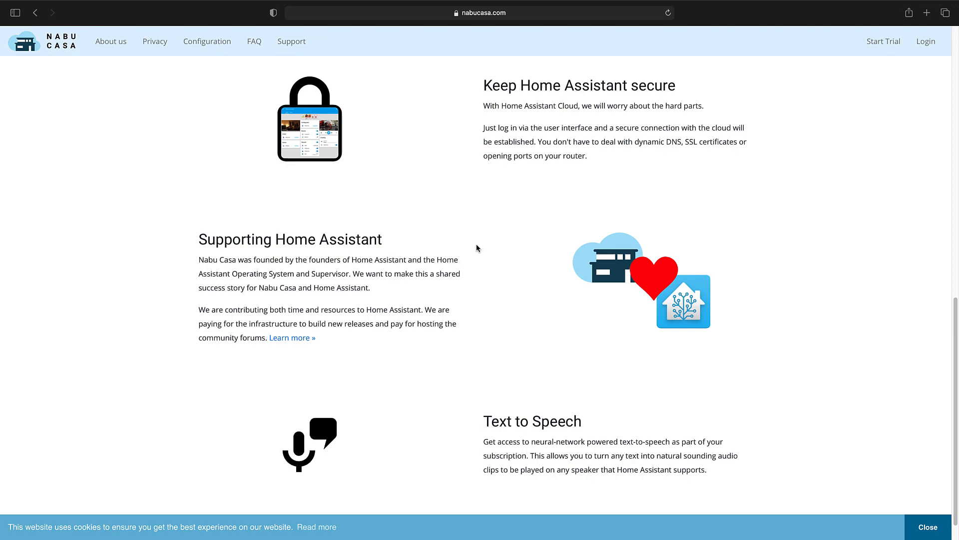
scroll(down, 3)
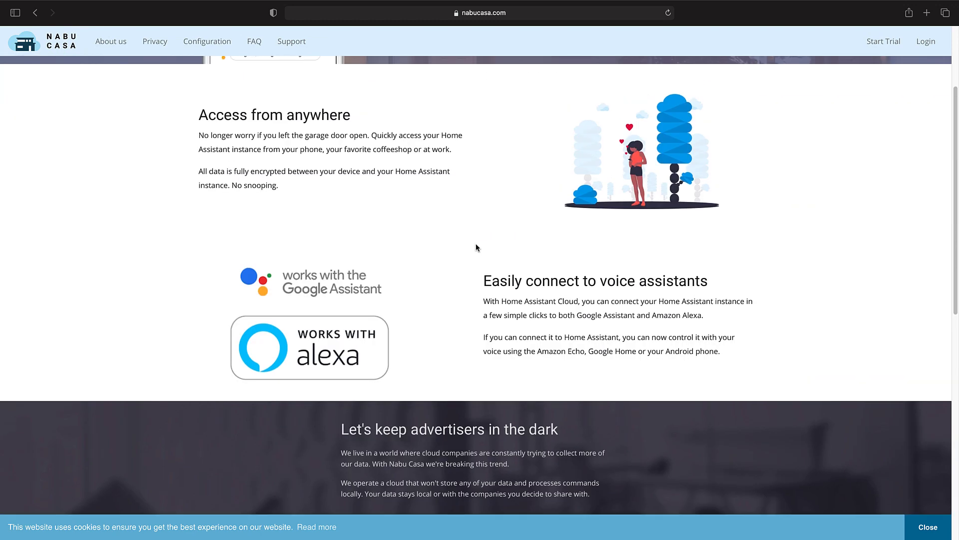
scroll(up, 3)
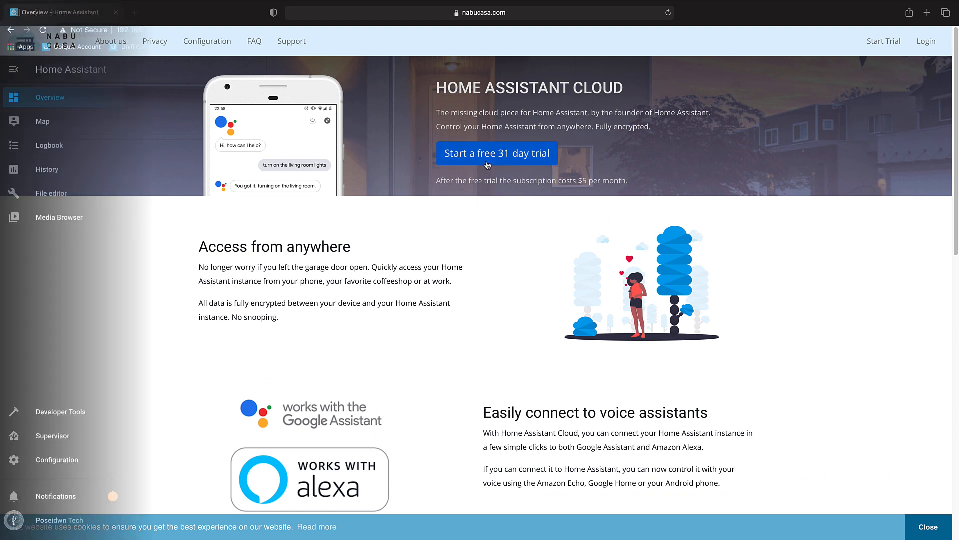
click(11, 29)
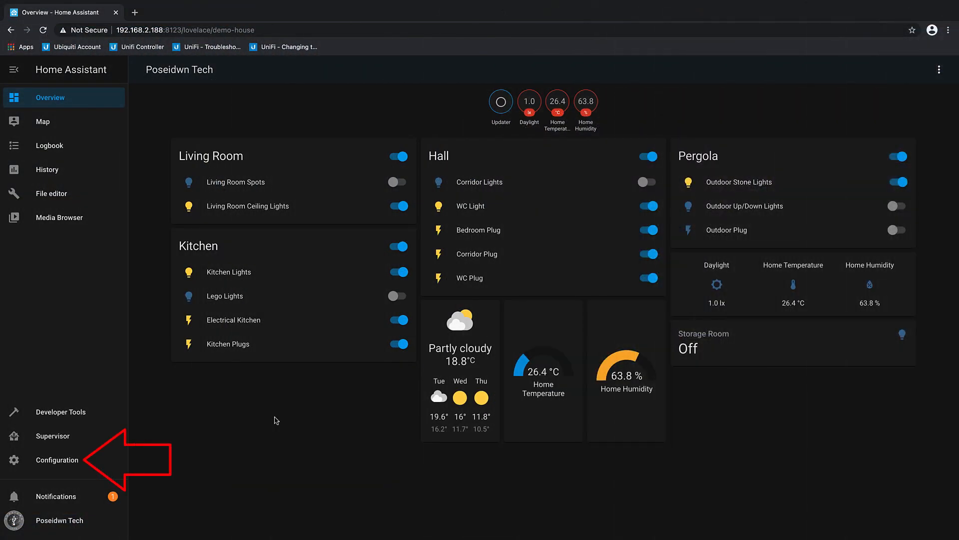
click(56, 459)
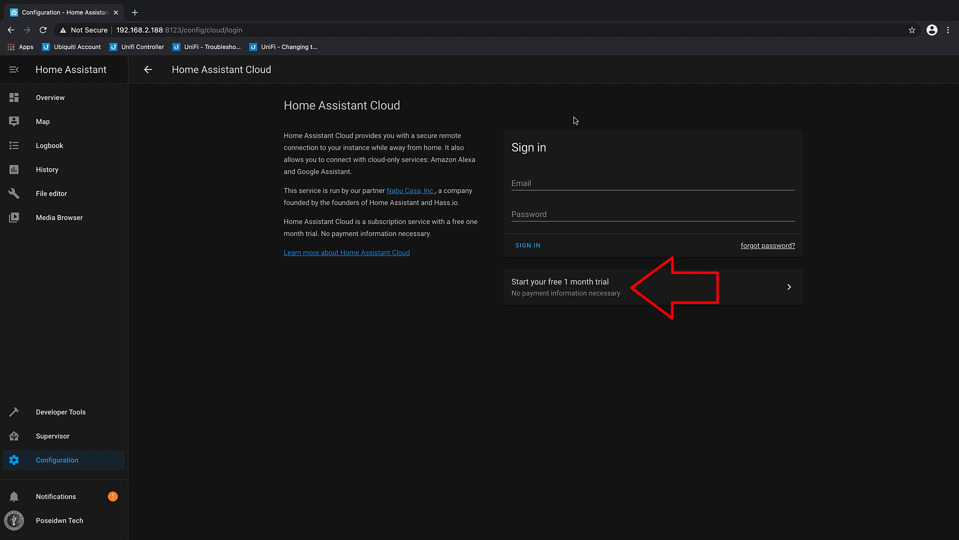
mouse_move(623, 281)
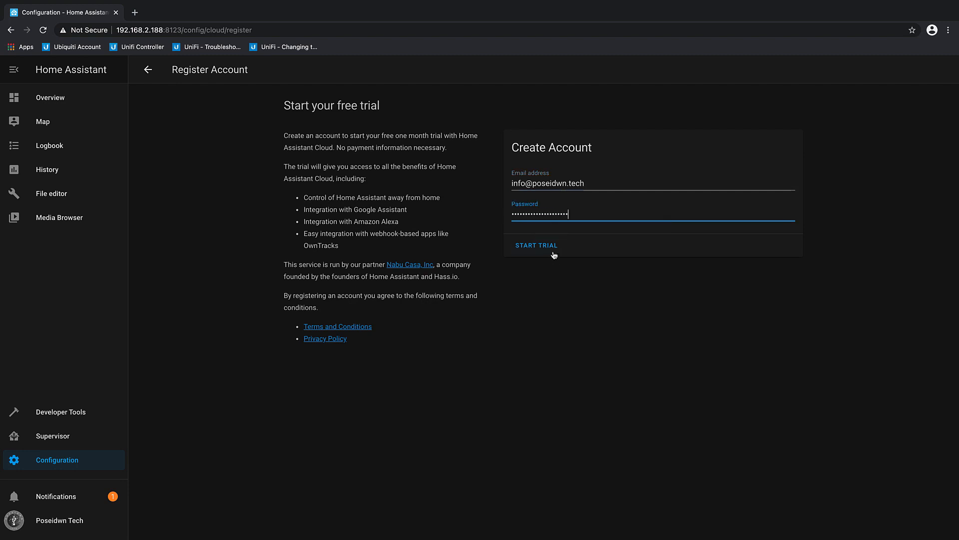
click(536, 245)
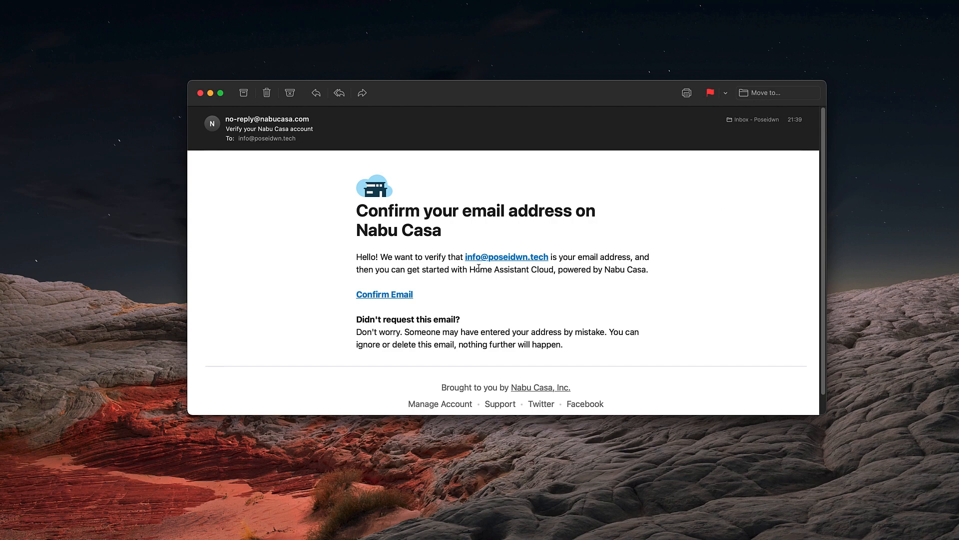
Step: Confirm the Nabu Casa account email from the verification message
click(384, 294)
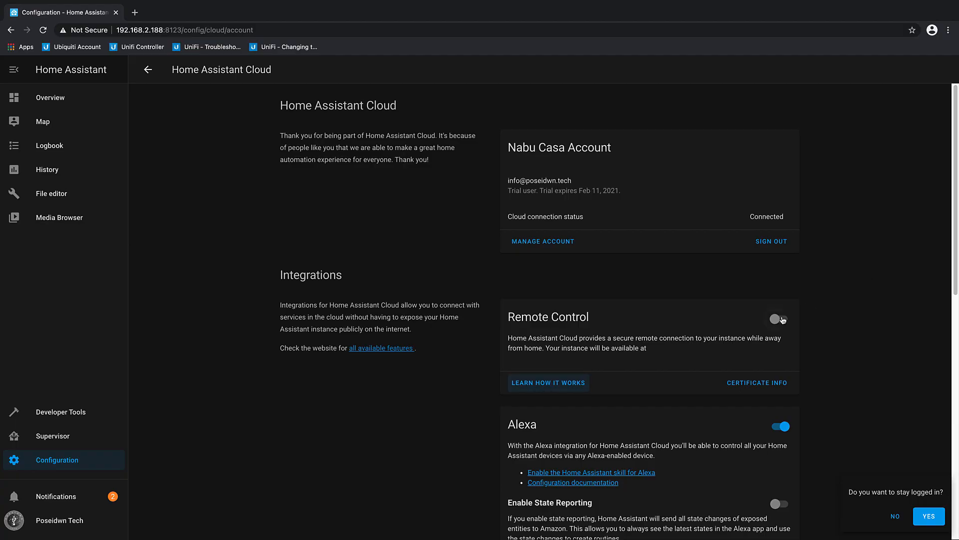
Step: Enable Remote Control for Home Assistant Cloud
click(780, 319)
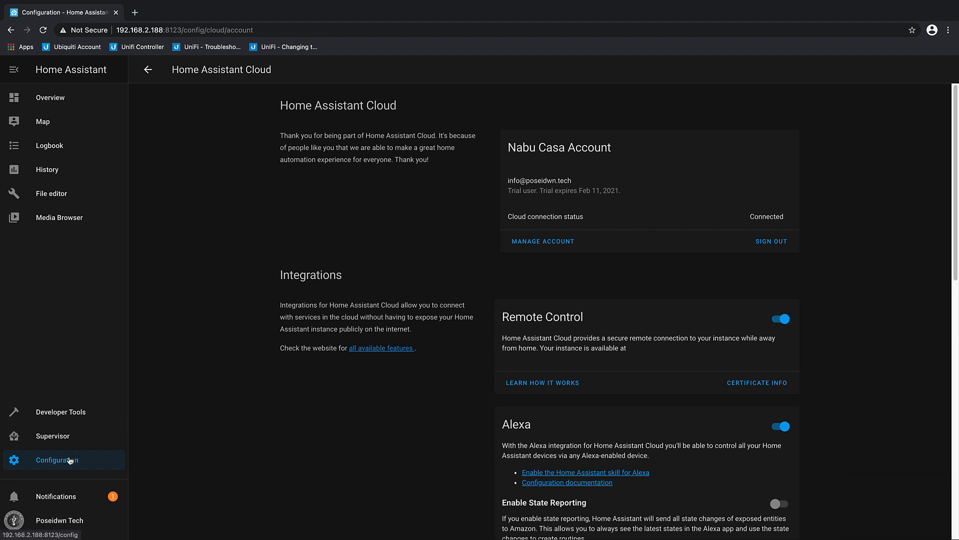
click(148, 69)
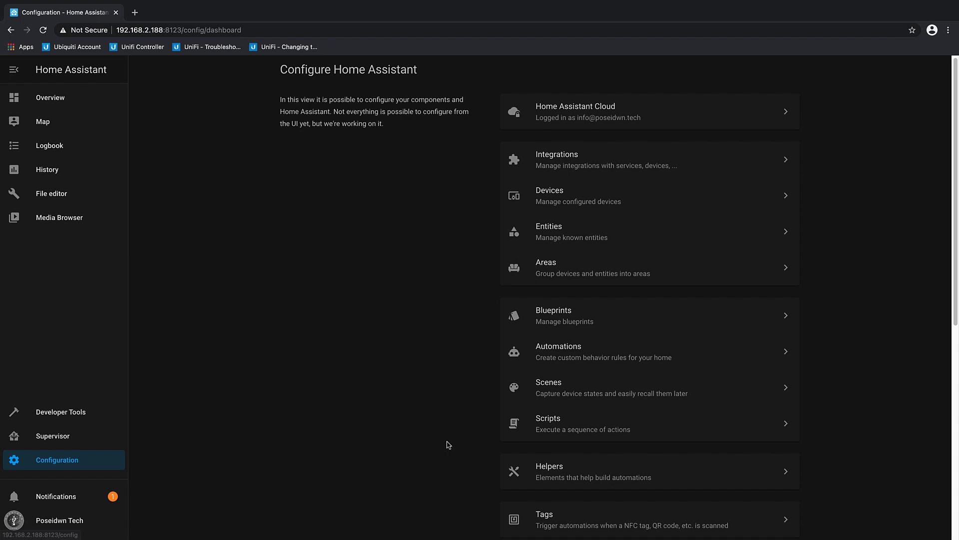
scroll(down, 3)
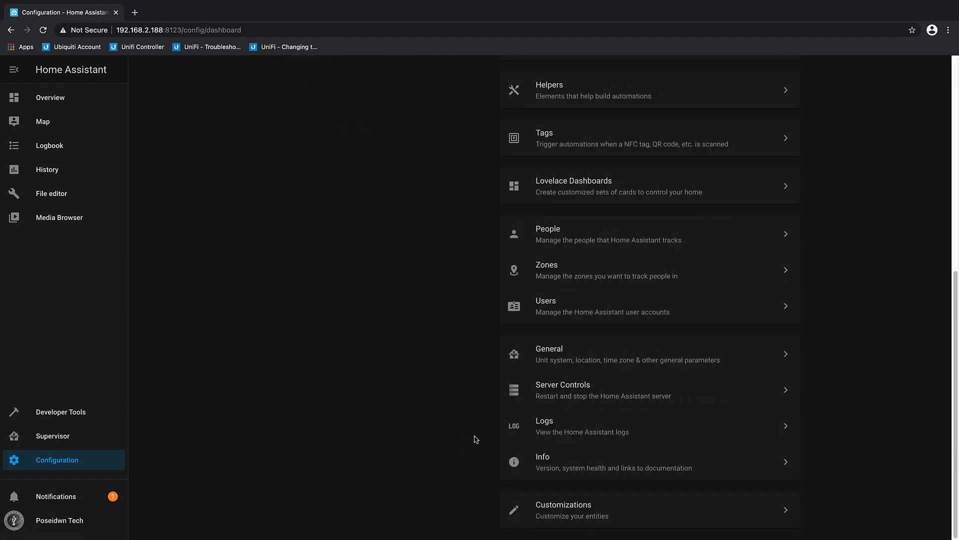
Step: Restart the Home Assistant server from Server Controls, confirming with OK
click(562, 390)
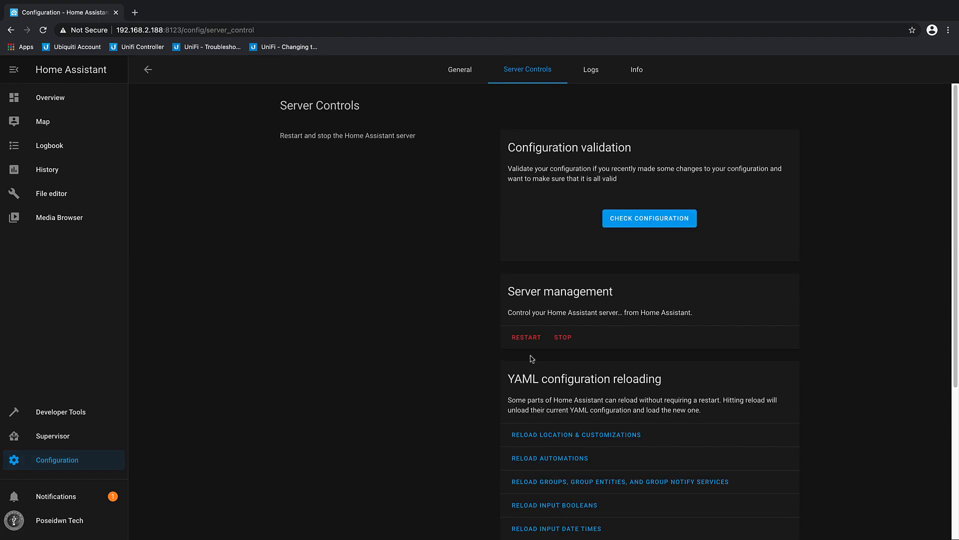
click(525, 337)
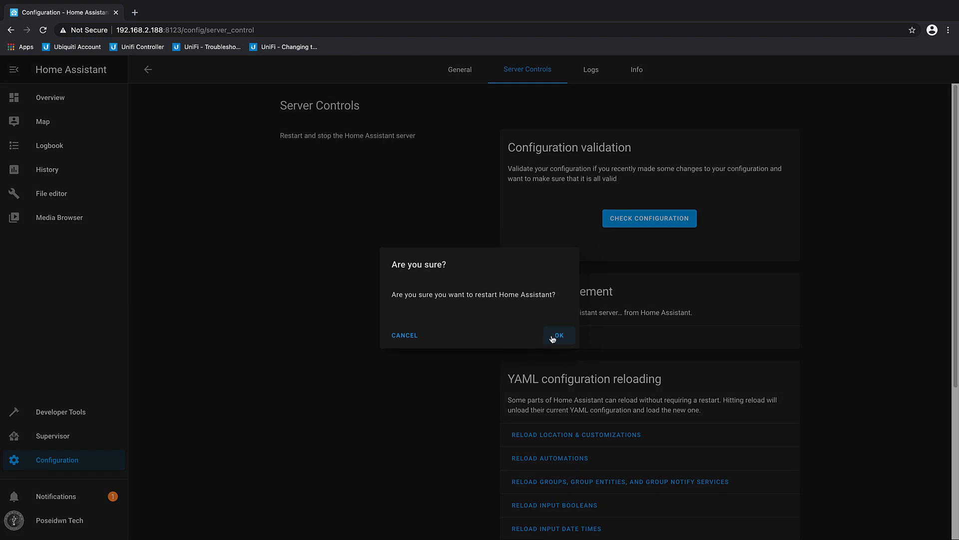
click(558, 336)
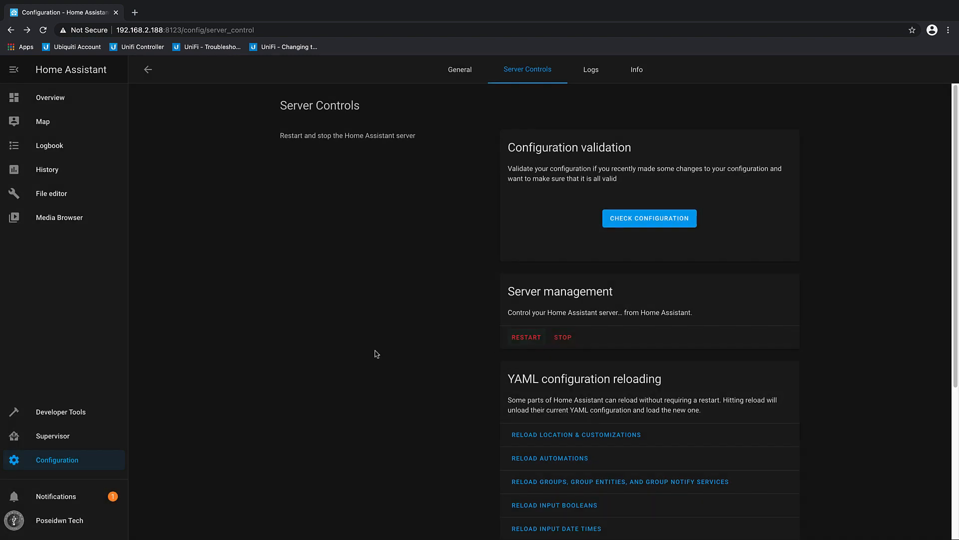
click(526, 336)
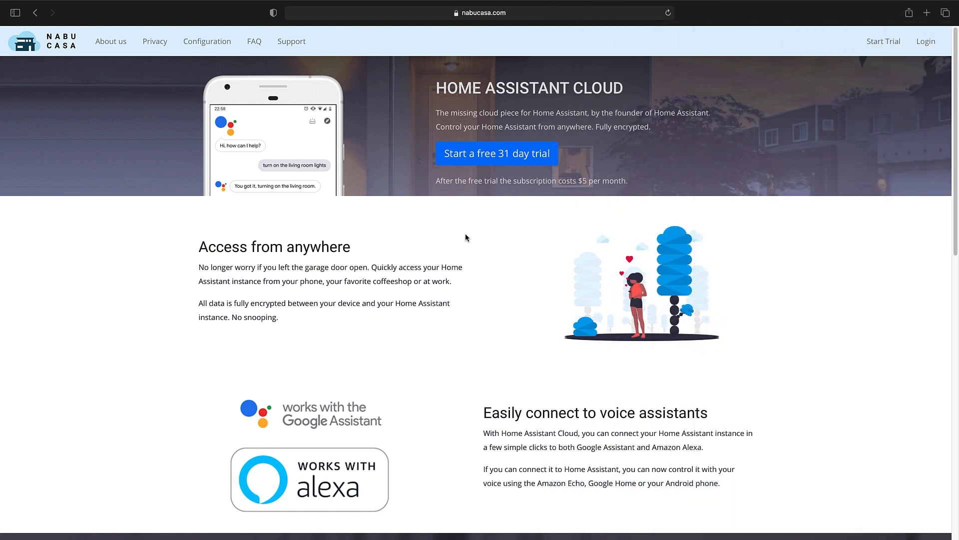
mouse_move(566, 218)
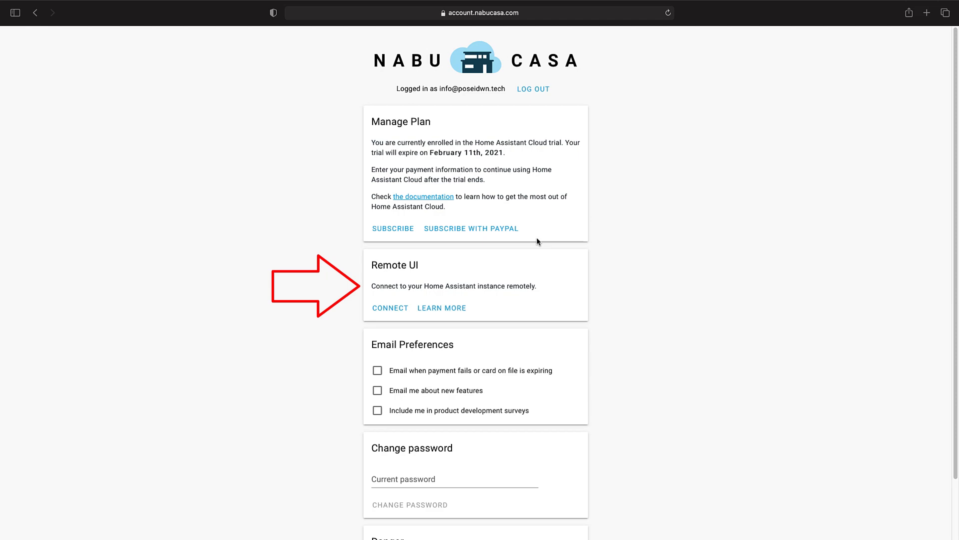
Step: Connect to the Home Assistant instance via Remote UI on the Nabu Casa account page
click(390, 307)
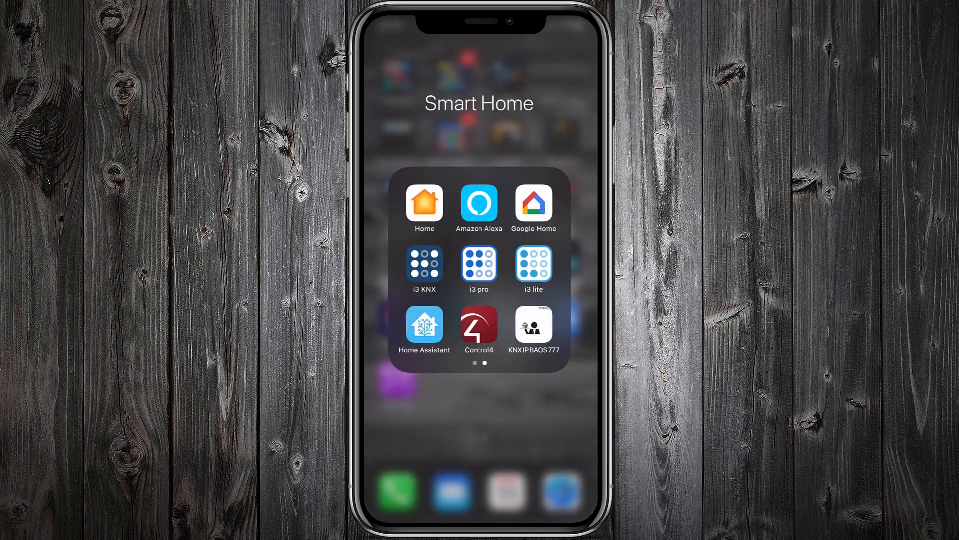
Step: Turn off Wi-Fi and view the Poseidwn Tech dashboard in the iOS app over 4G
click(424, 325)
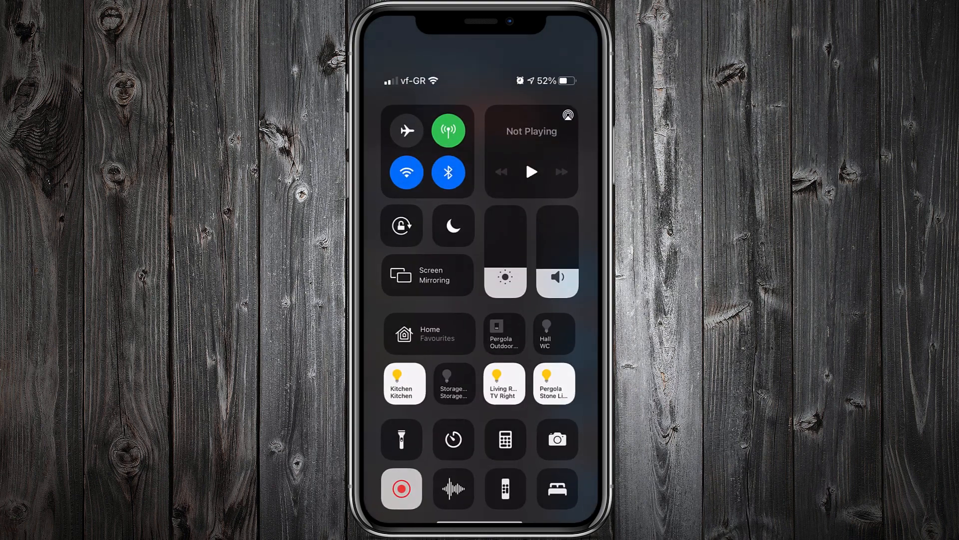
click(406, 171)
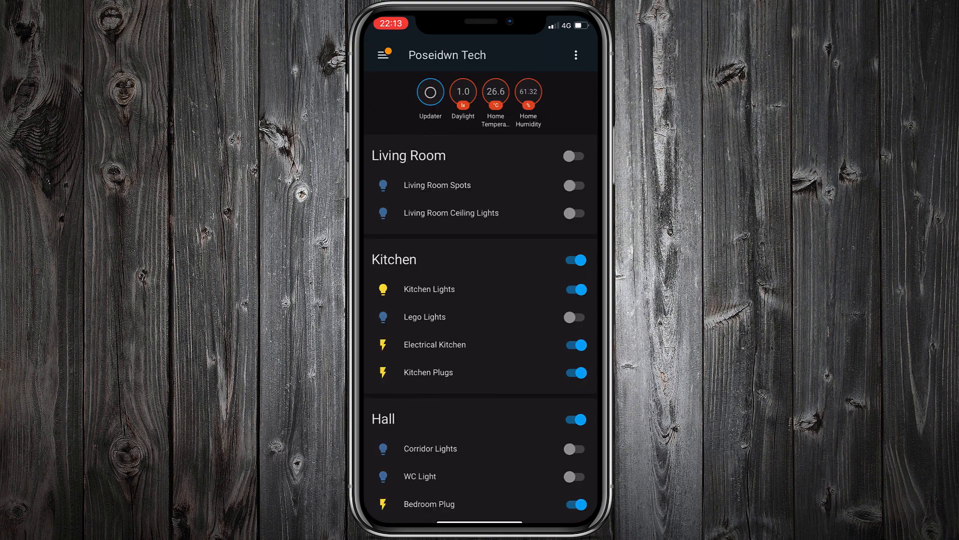
scroll(down, 3)
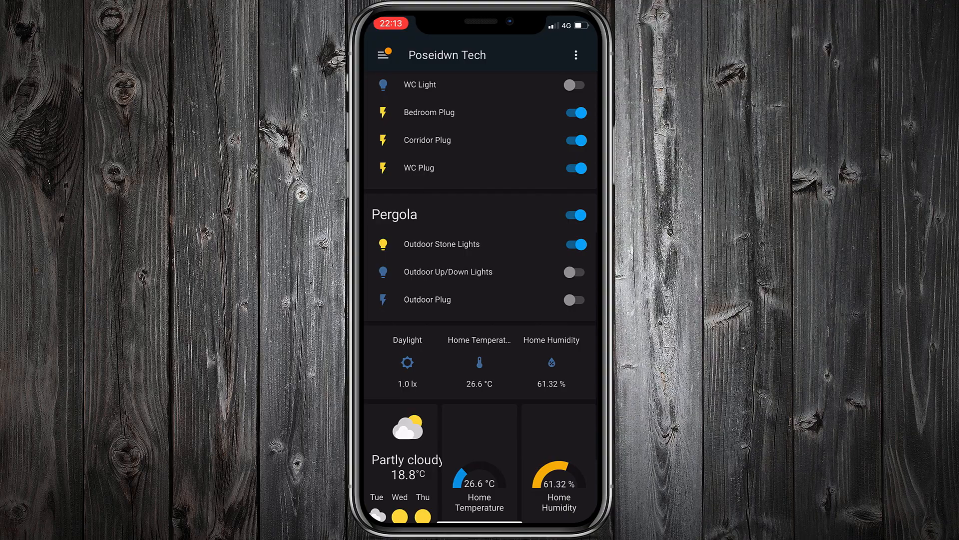
click(573, 298)
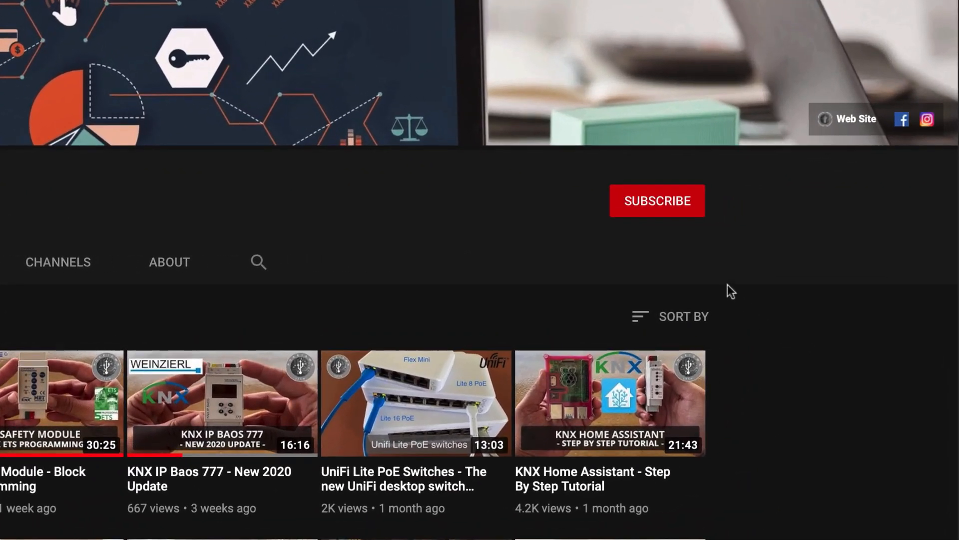
Step: Subscribe to the Poseidwn Tech channel with upload notifications turned on
click(657, 199)
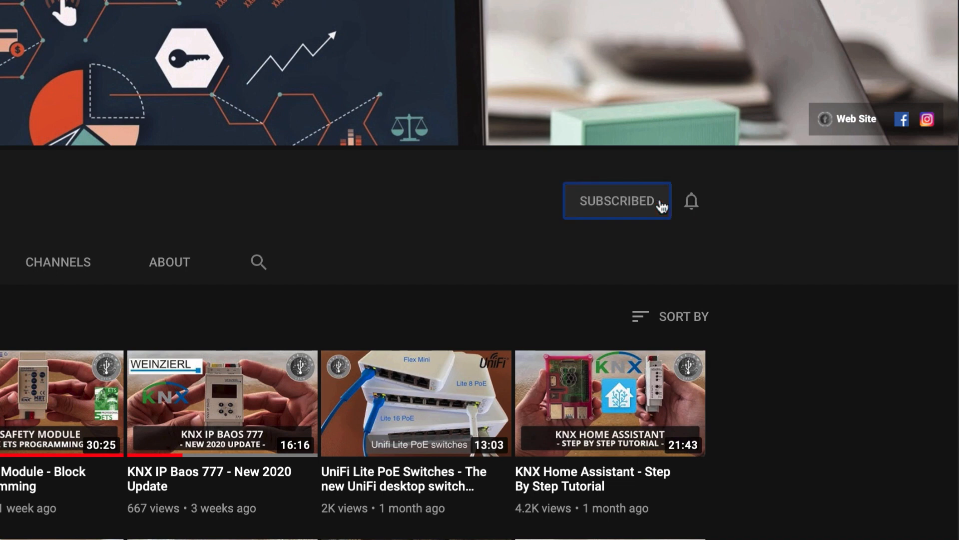
mouse_move(690, 206)
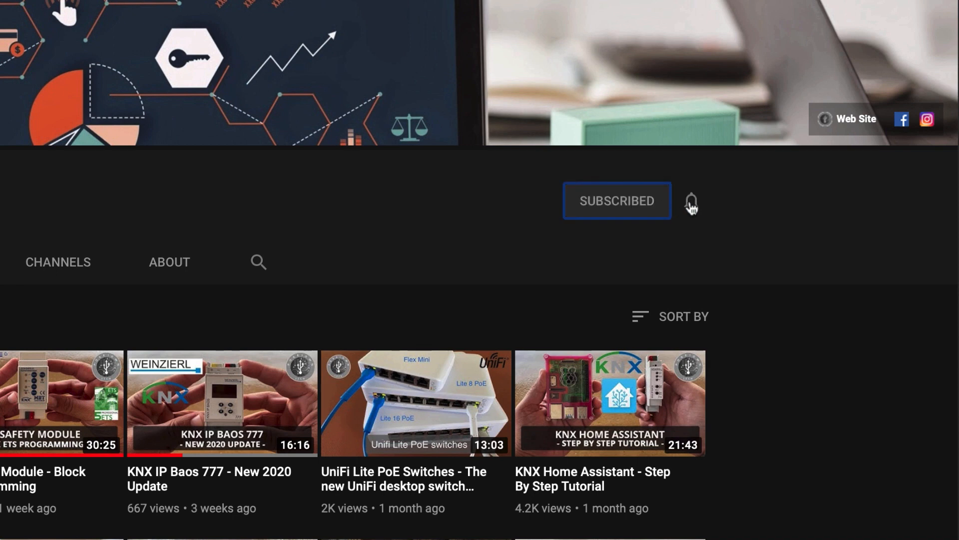
click(691, 201)
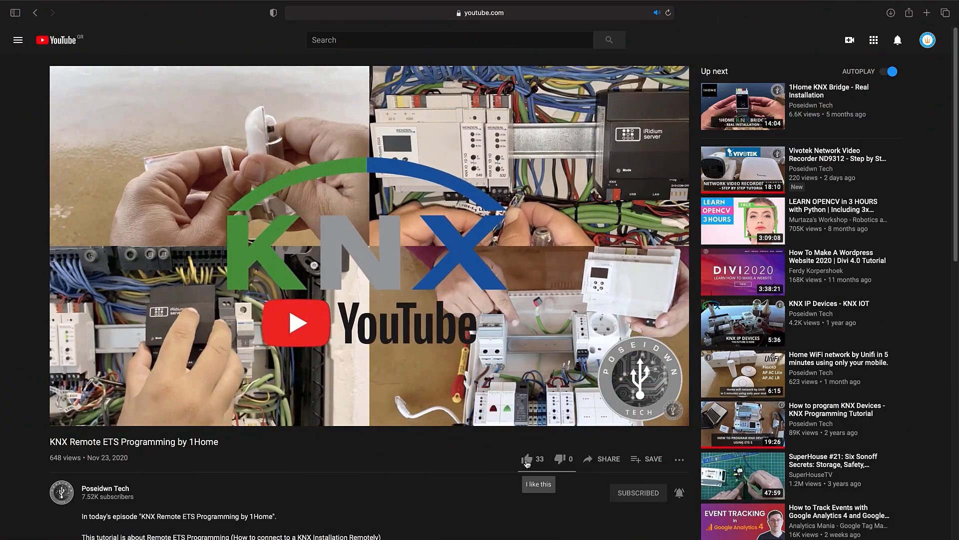
Step: Like the KNX Remote ETS Programming video and bring up the channel membership tiers
click(527, 458)
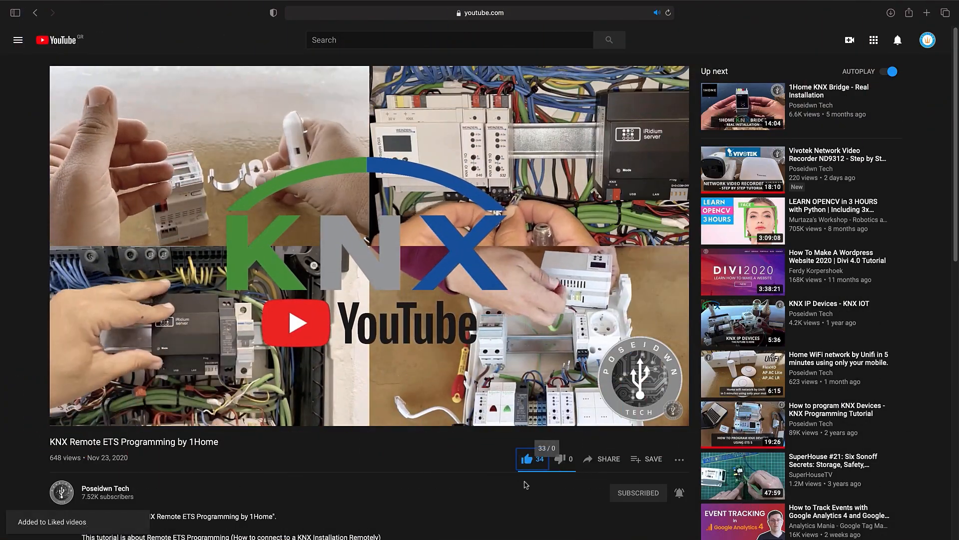
click(609, 458)
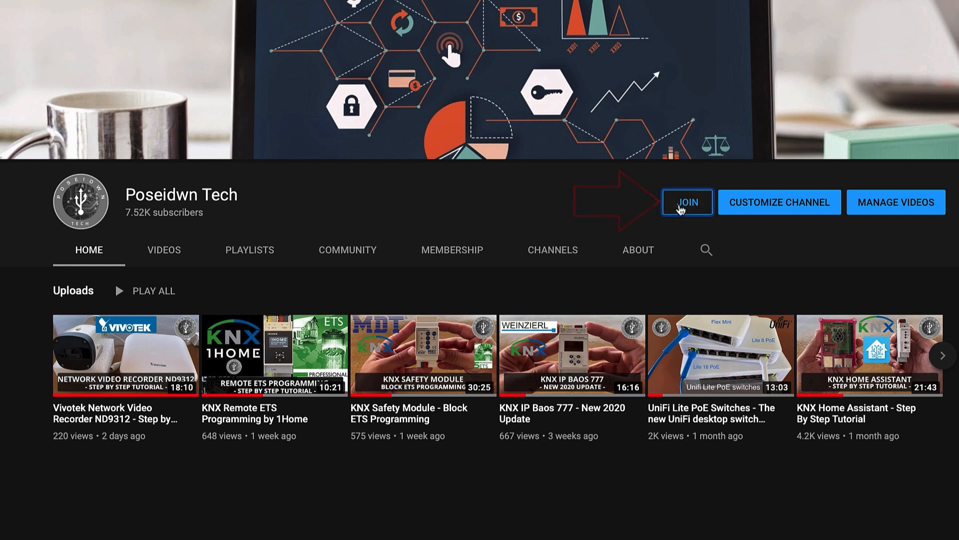
click(687, 202)
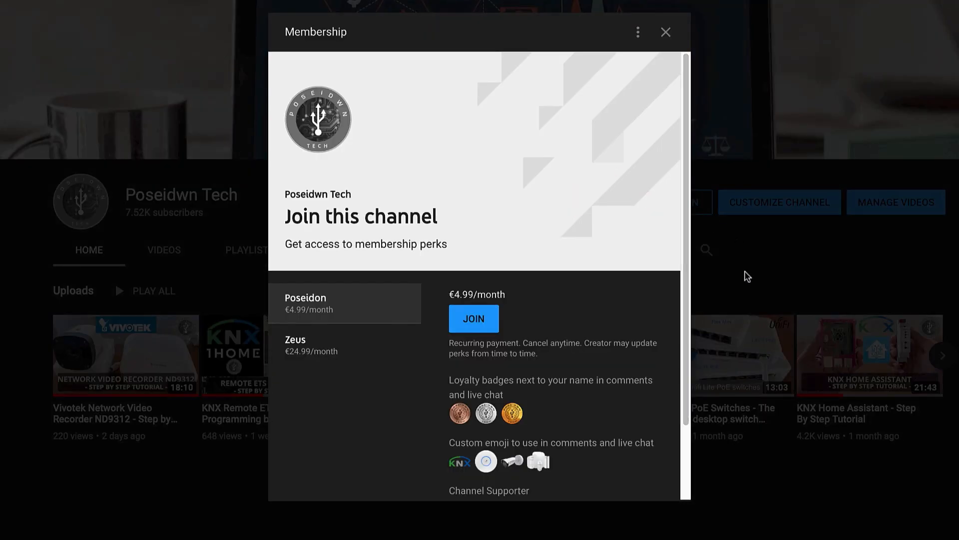